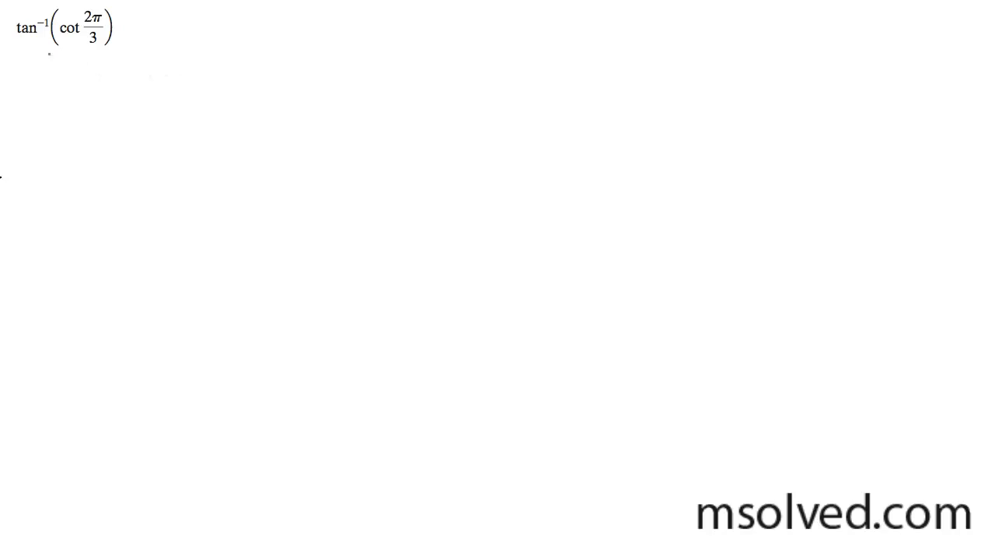
# Step: Bracket cot 2π/3 beneath the problem and sketch a circle to its right
pyautogui.moveTo(47, 64); pyautogui.dragTo(114, 63)
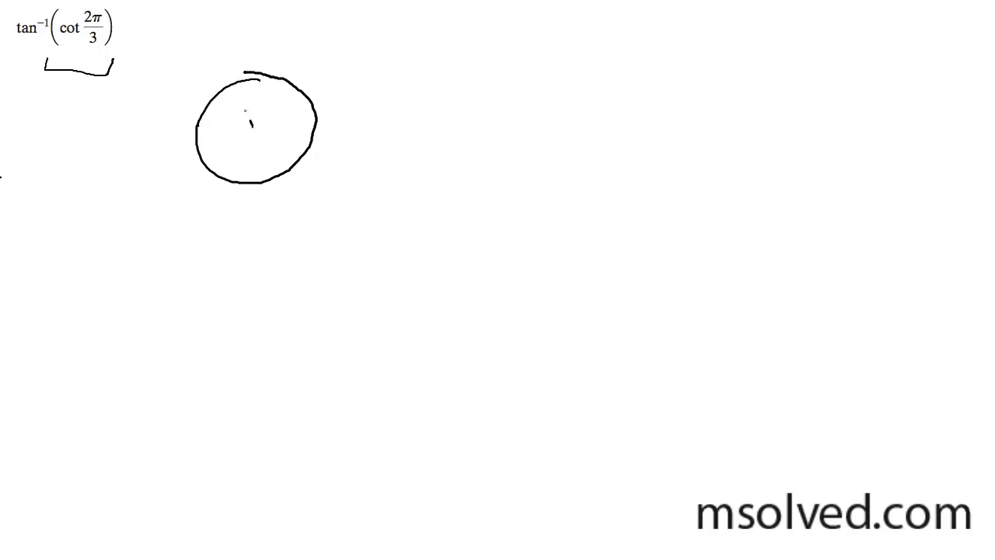
# Step: Draw a reference triangle in the circle with sides 2, √3 and −1, starting cot 2π/3 =
pyautogui.moveTo(235, 80); pyautogui.dragTo(218, 131)
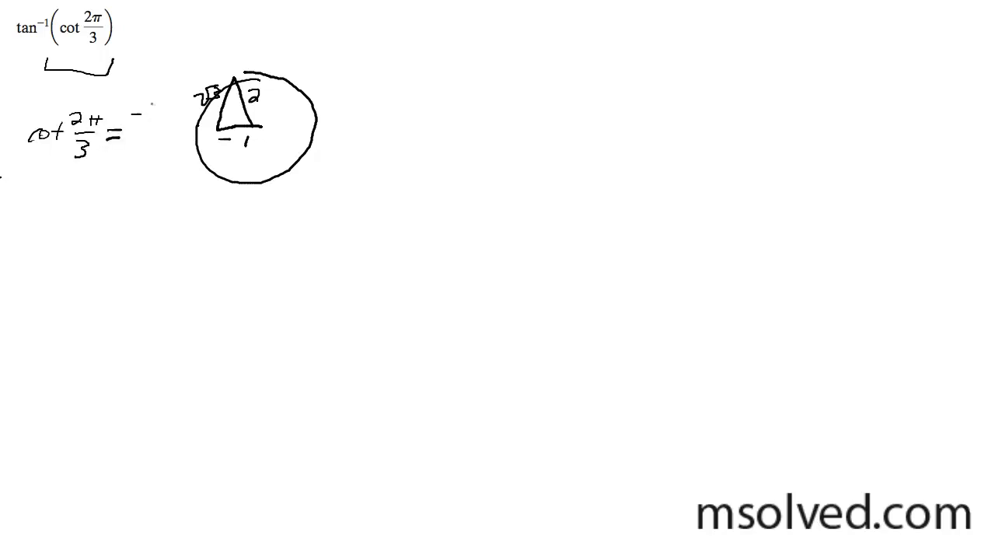
# Step: Write −1/√3 as the value of cot 2π/3 and begin tan⁻¹(−1/√ below
pyautogui.write('-1/√3')
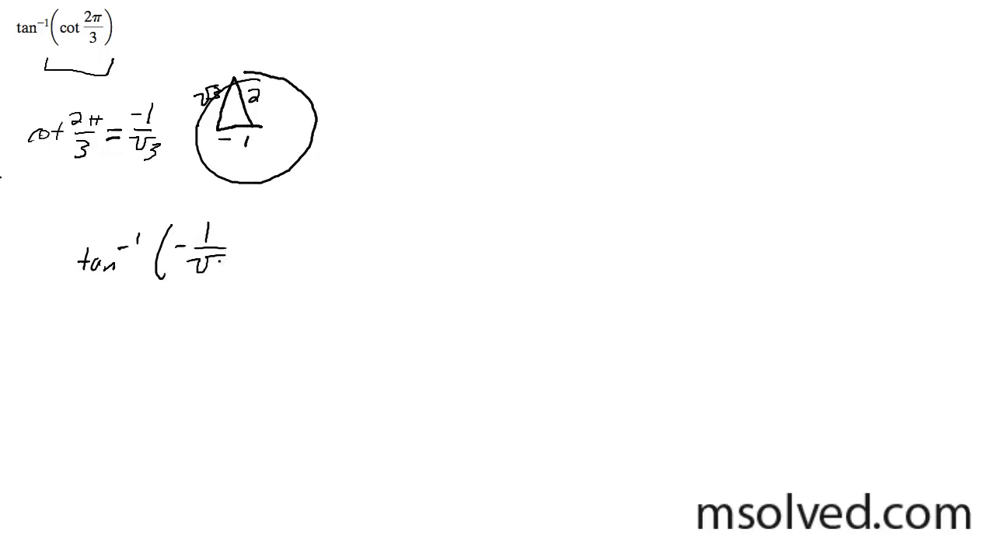
# Step: Add the final 3 and closing parenthesis to complete tan⁻¹(−1/√3)
pyautogui.write('3)')
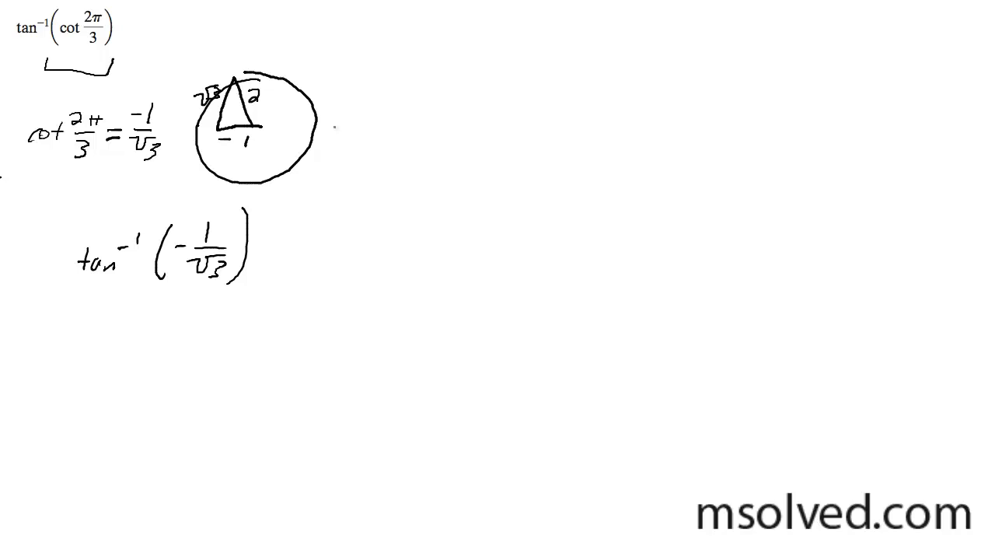
pyautogui.moveTo(372, 165)
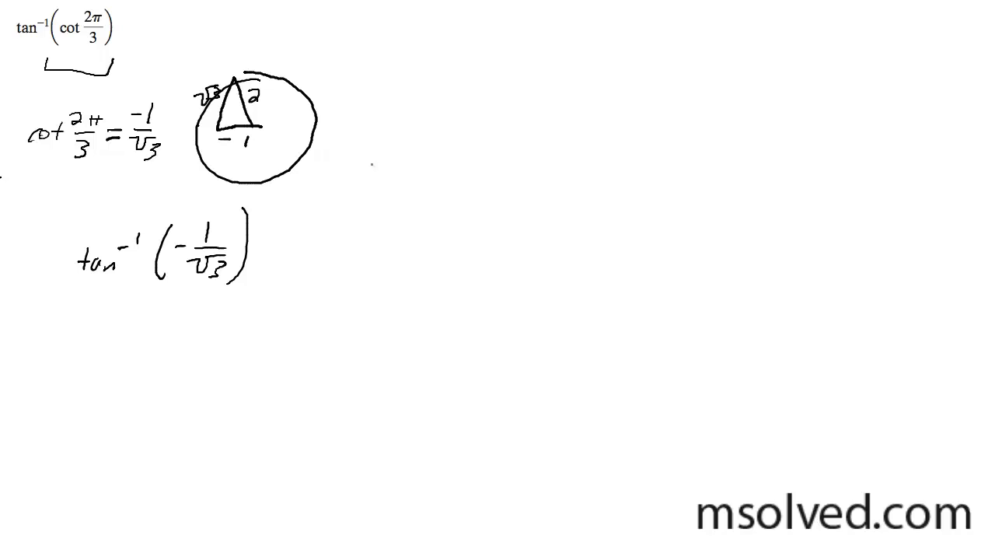
pyautogui.moveTo(474, 181)
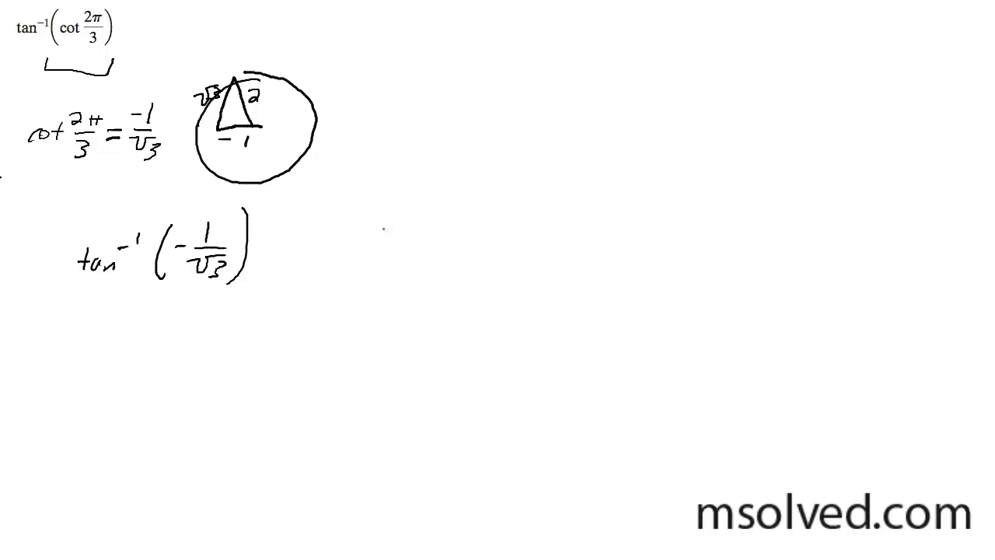
# Step: Draw a triangle labelled 1, −√3 with angle −π/3, and write the answer −π/3
pyautogui.moveTo(383, 228); pyautogui.dragTo(420, 287)
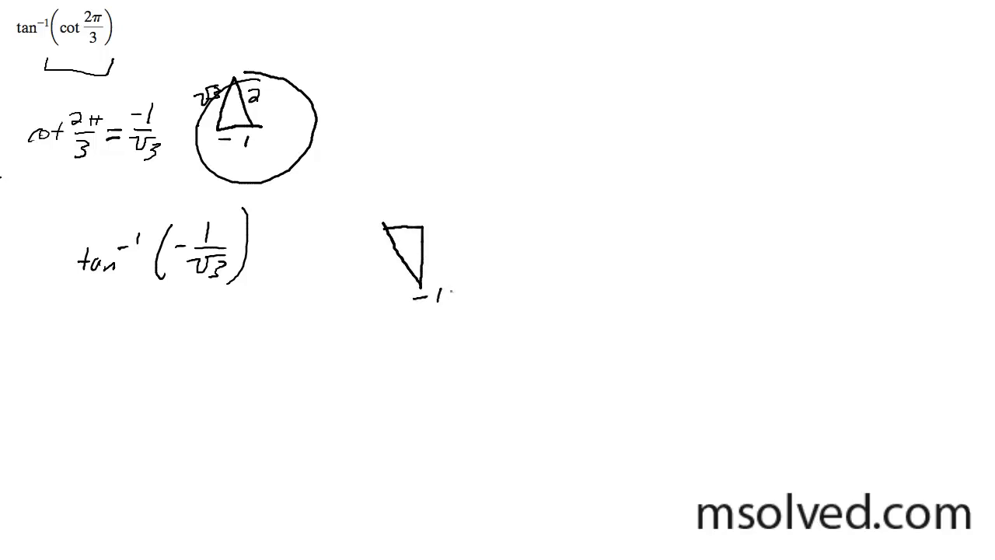
pyautogui.write('π/3')
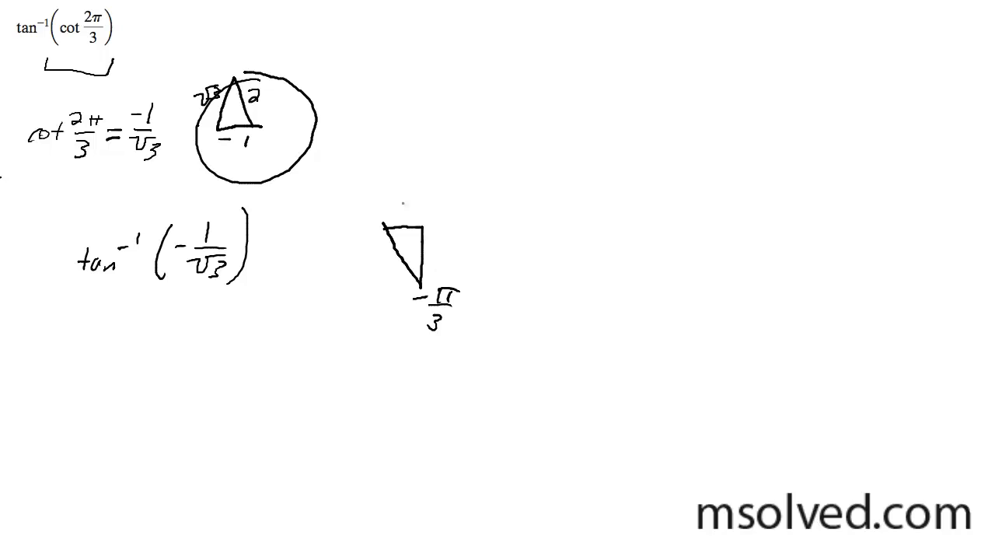
pyautogui.write('1')
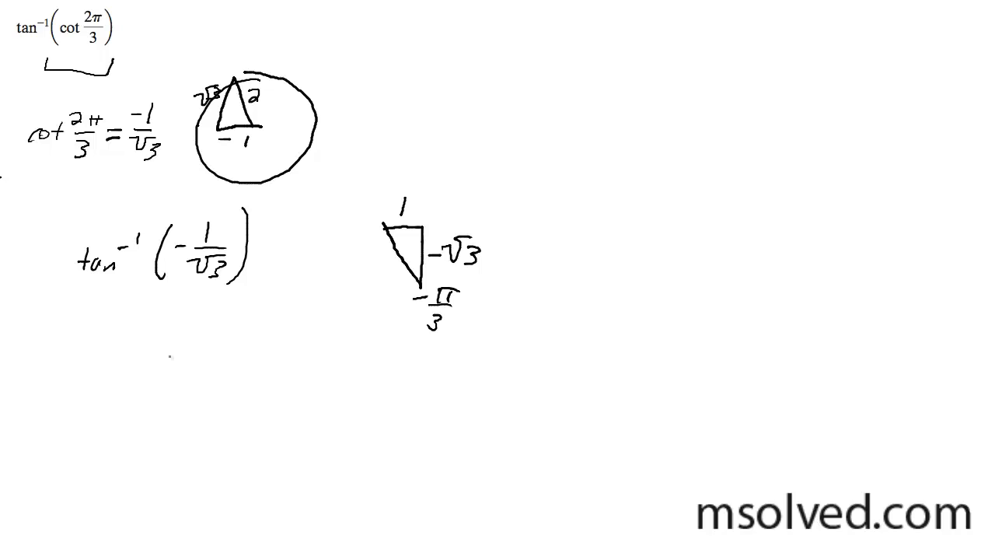
pyautogui.write('-π/3')
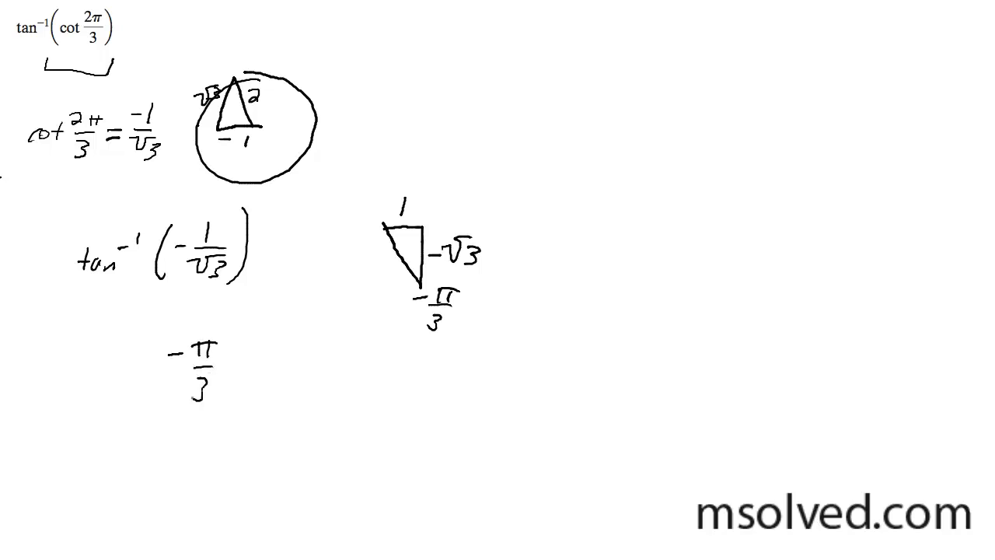